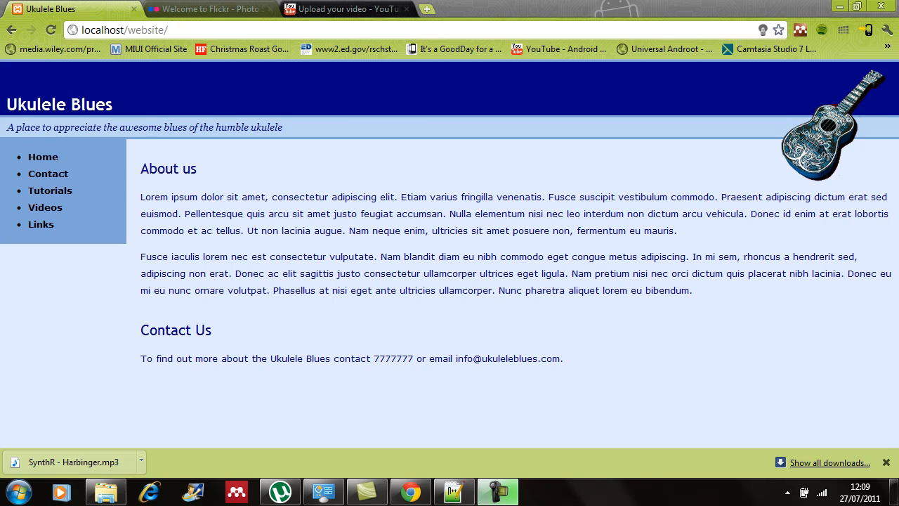
# Show the Flickr and YouTube upload pages as examples, then bring up Windows Explorer at C:\xampp.
pyautogui.click(210, 8)
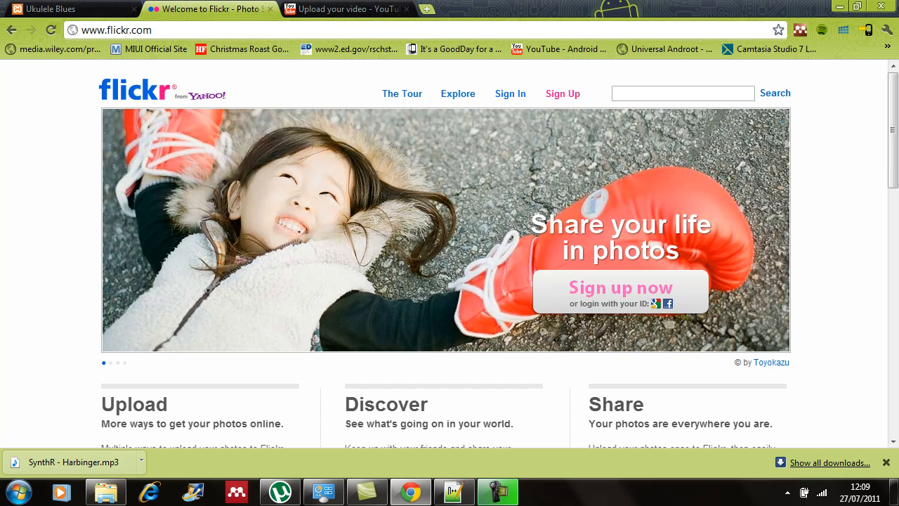
pyautogui.click(358, 8)
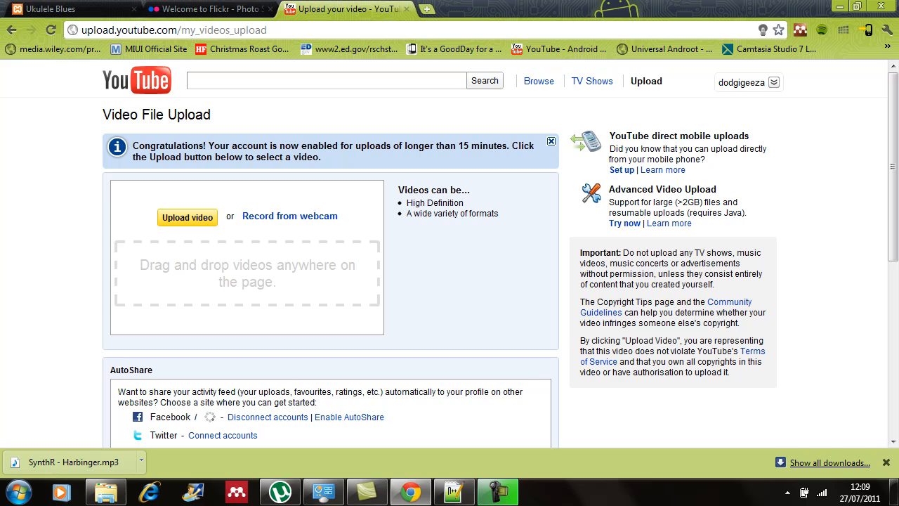
pyautogui.click(50, 8)
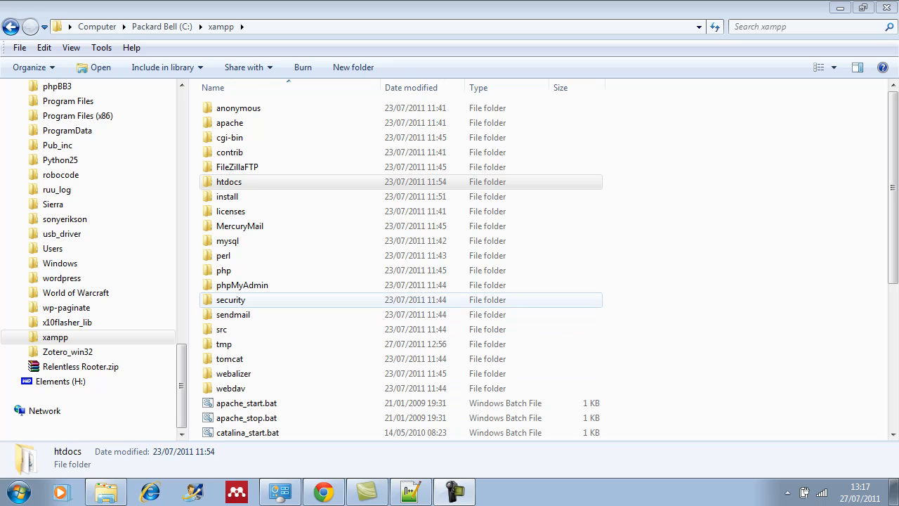
# Navigate into htdocs and then the tutorial1 folder that holds the upload form files.
pyautogui.click(229, 181)
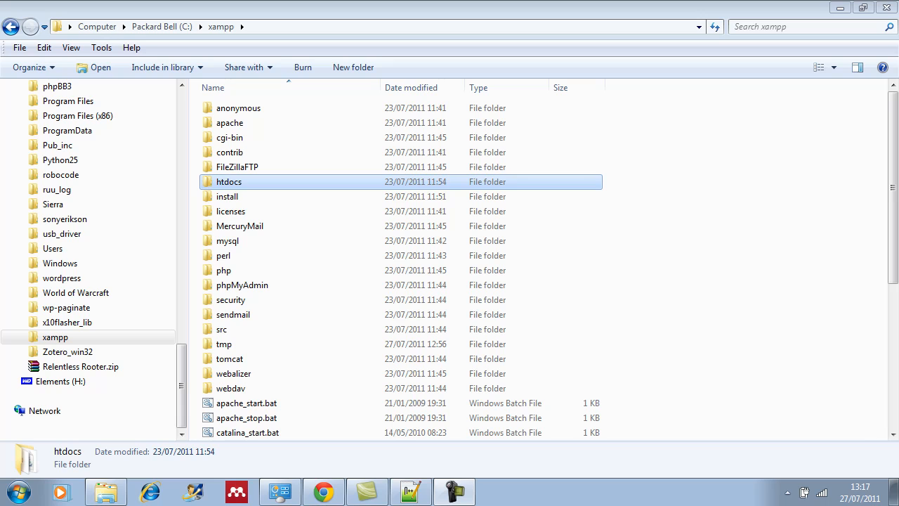
pyautogui.doubleClick(227, 181)
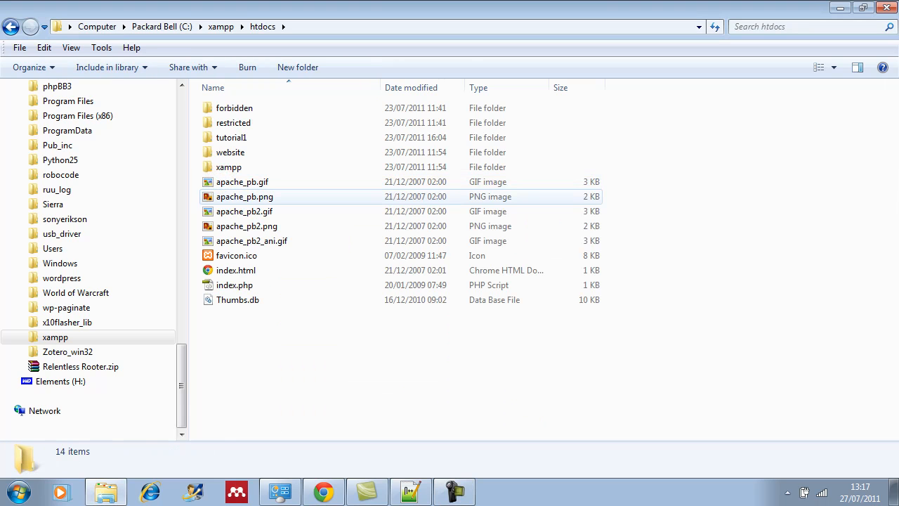
pyautogui.click(230, 138)
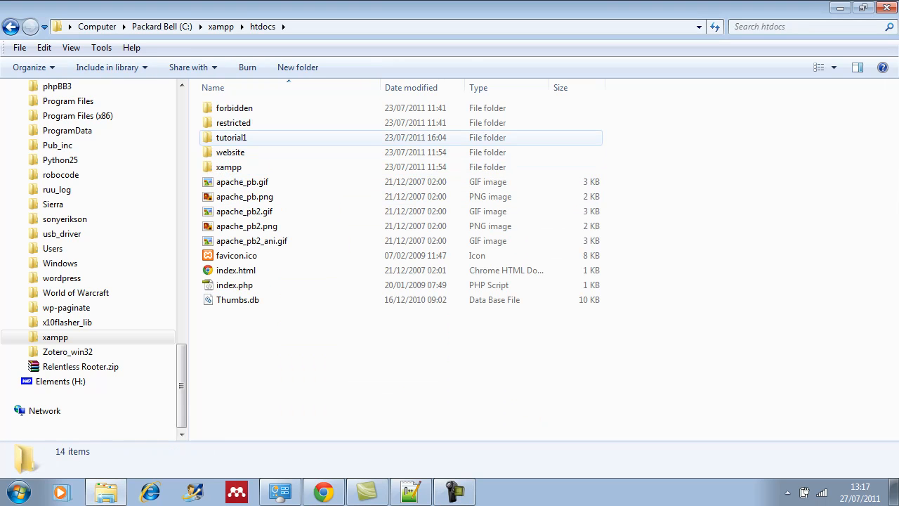
pyautogui.doubleClick(231, 138)
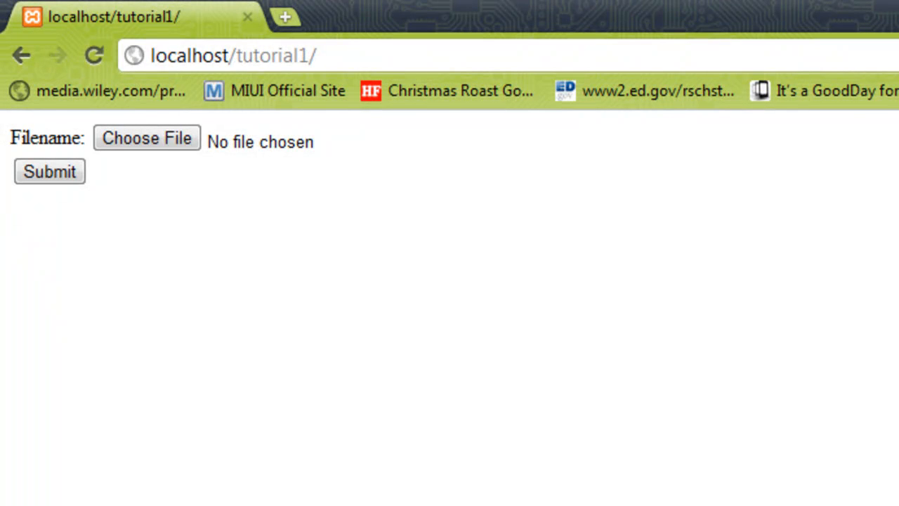
# Choose FirstFrame.png as the file for the localhost upload form.
pyautogui.click(146, 137)
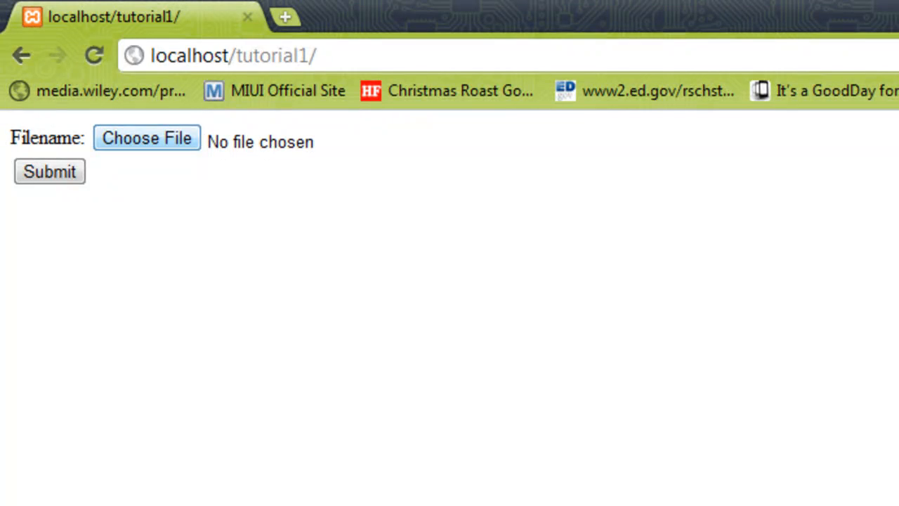
pyautogui.click(146, 137)
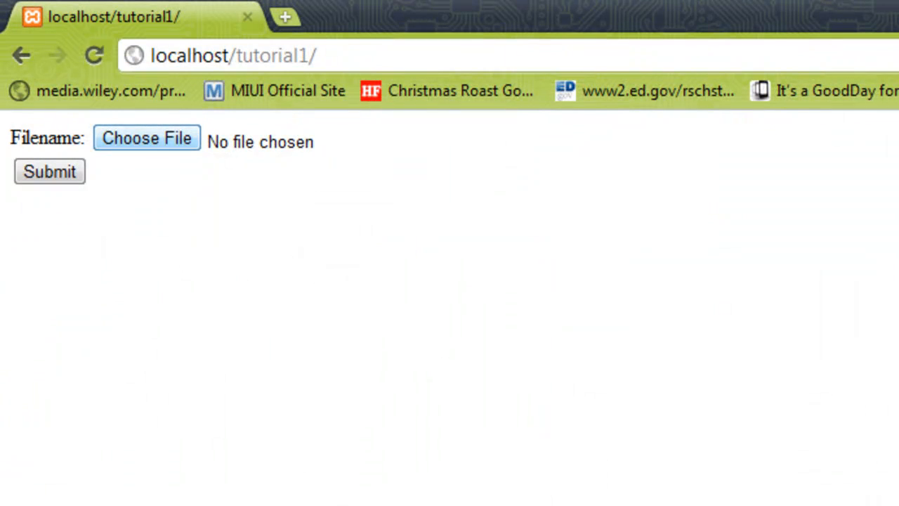
pyautogui.click(147, 137)
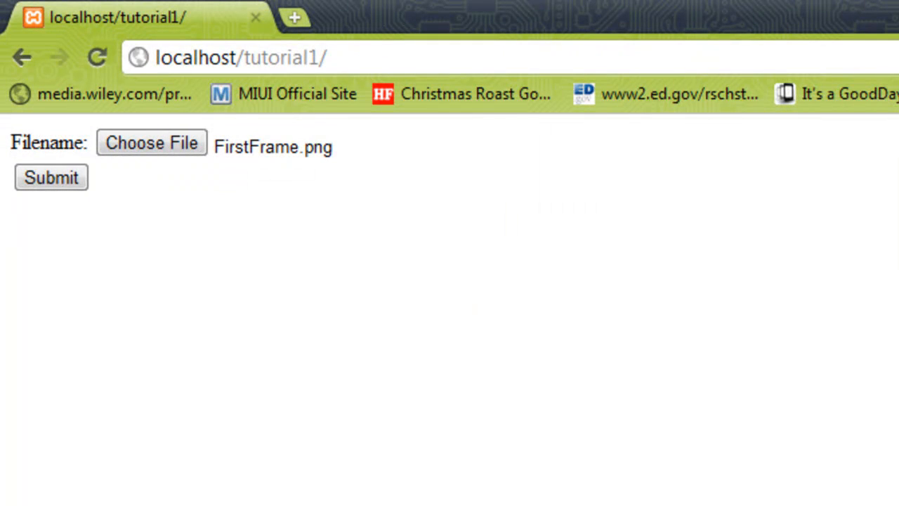
# Submit the chosen file to the server through the localhost form.
pyautogui.click(50, 177)
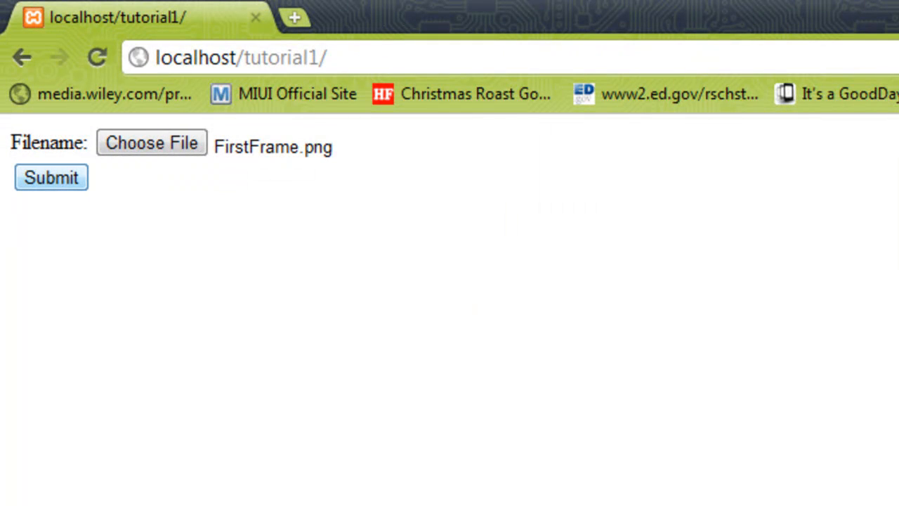
pyautogui.click(51, 177)
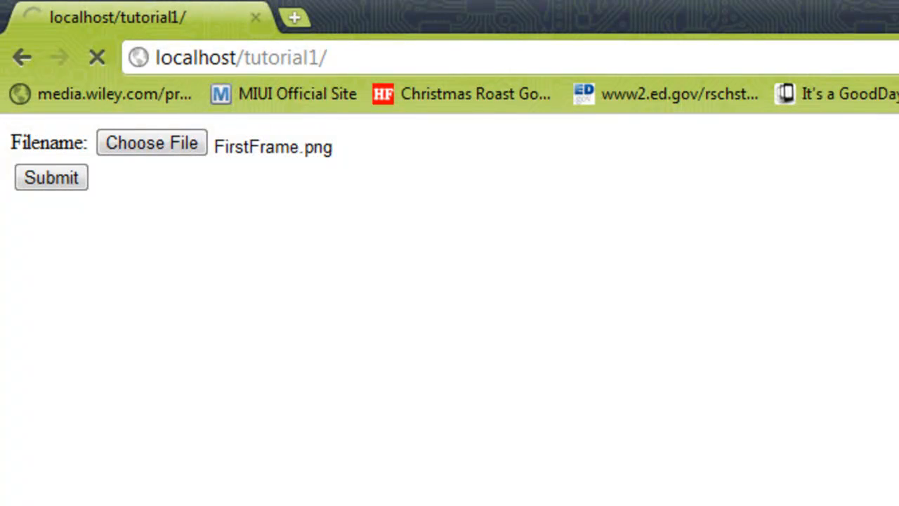
pyautogui.click(51, 177)
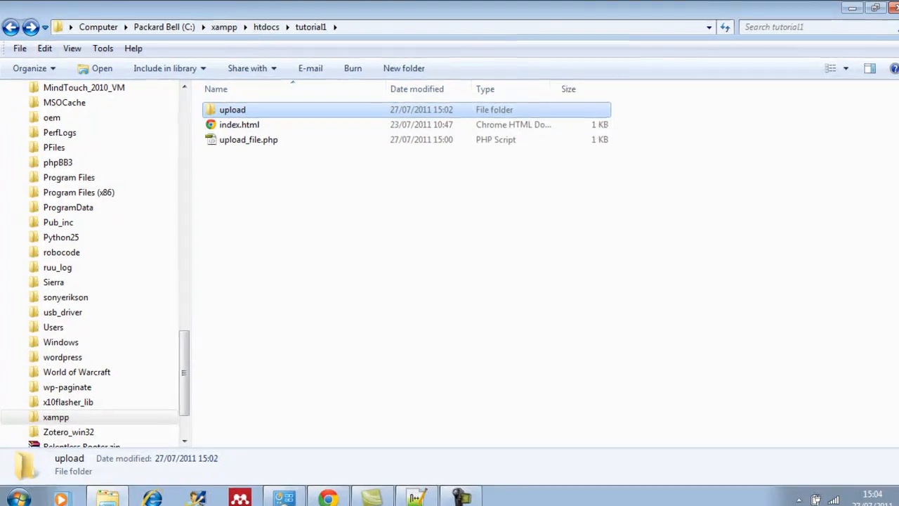
# Check the upload folder inside tutorial1 for the submitted file.
pyautogui.doubleClick(247, 139)
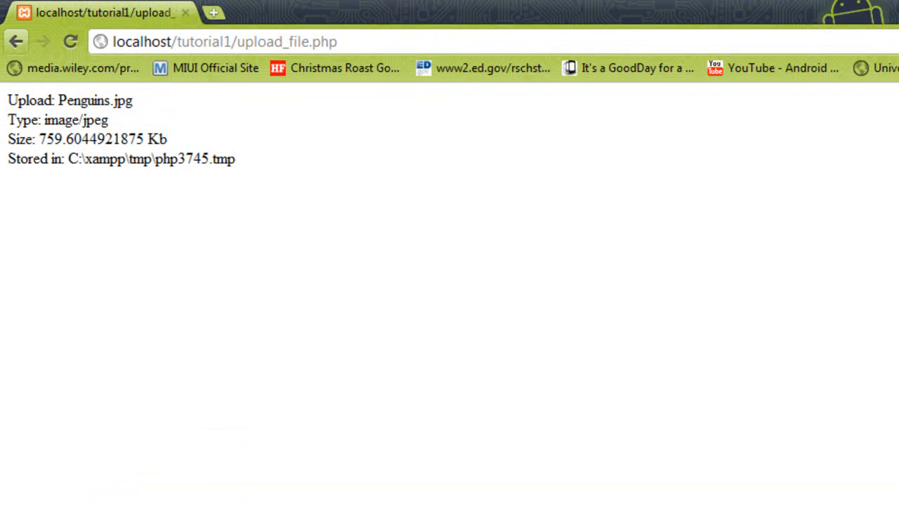
# Upload Penguins.jpg through the localhost form from a fresh page.
pyautogui.click(15, 39)
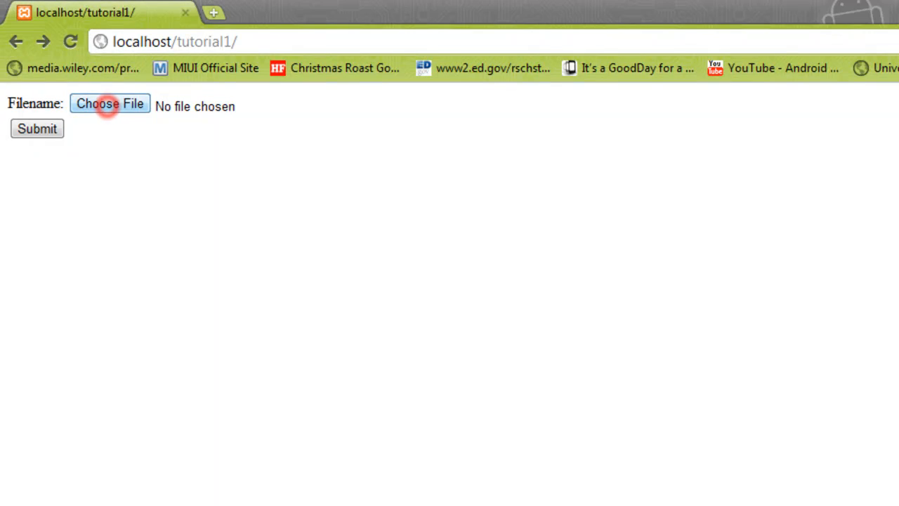
pyautogui.click(110, 104)
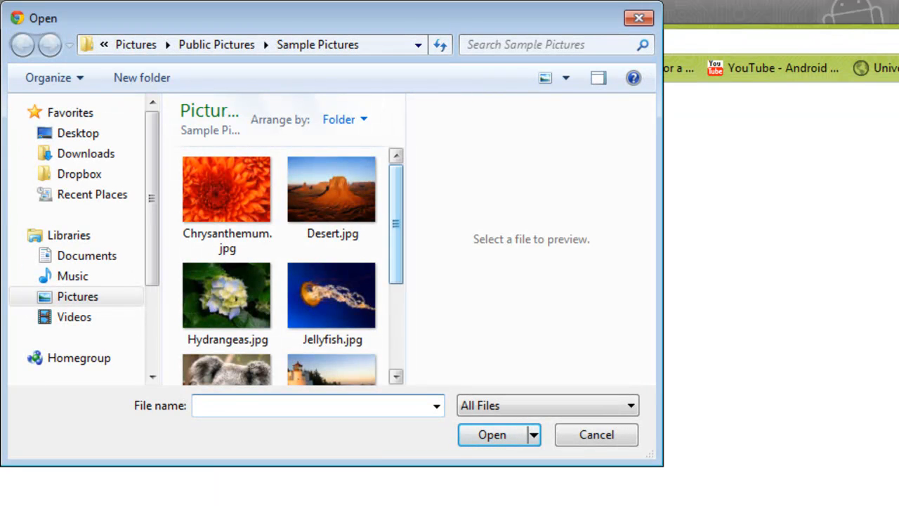
pyautogui.click(227, 322)
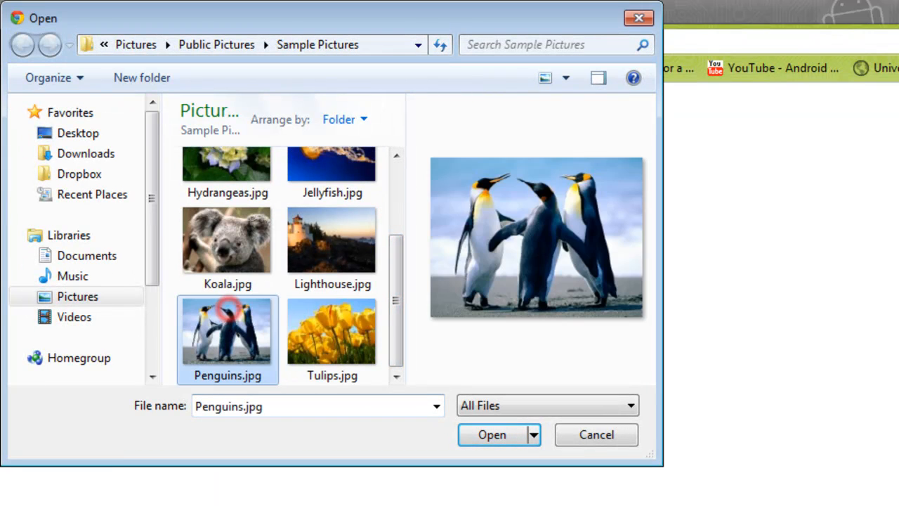
pyautogui.click(495, 436)
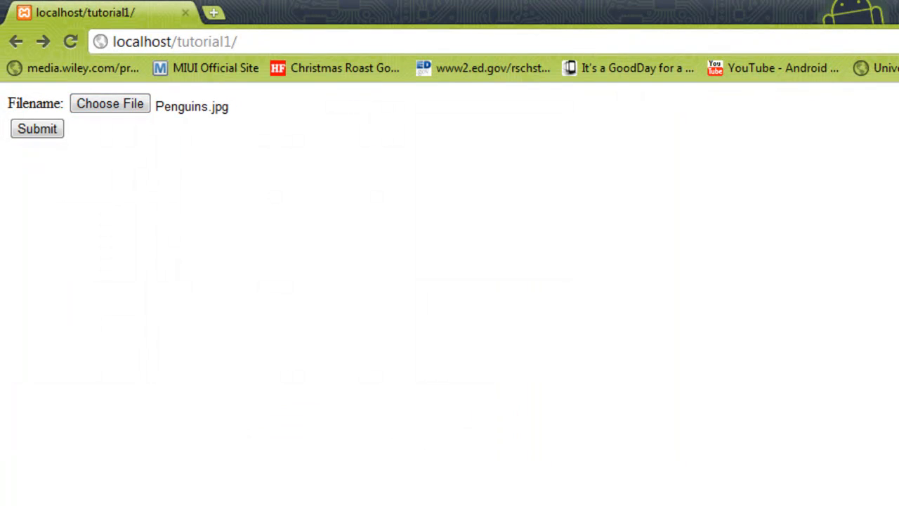
pyautogui.click(36, 130)
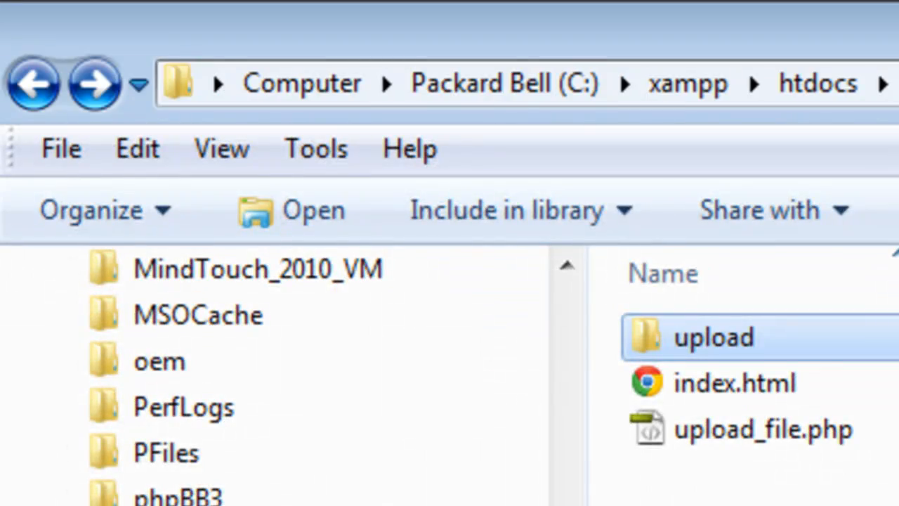
# Confirm Penguins.jpg now sits inside the tutorial1 upload folder.
pyautogui.doubleClick(713, 337)
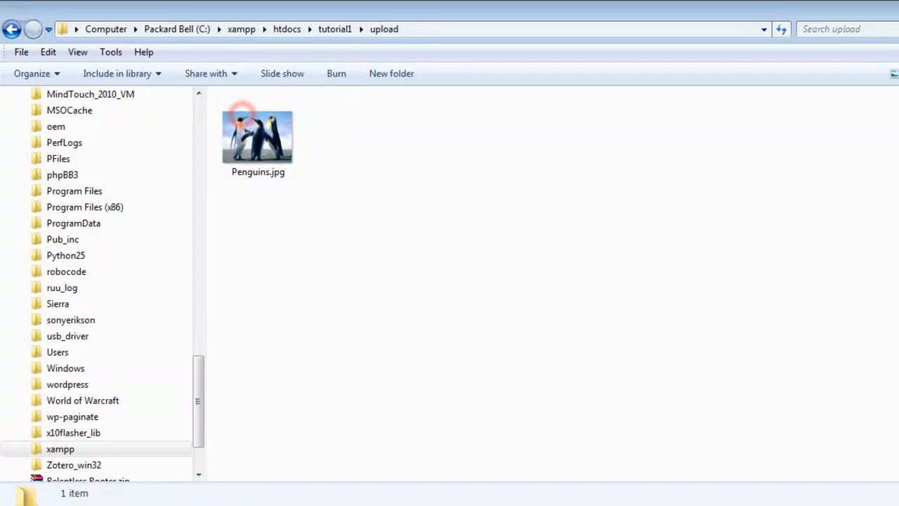